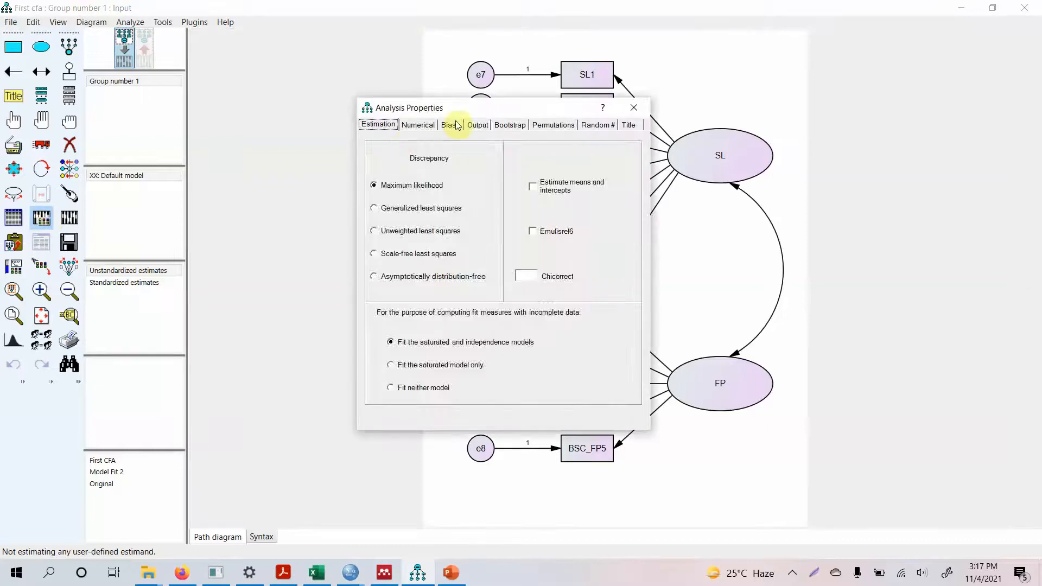
- Enable modification indices in the Output options with threshold 4 and close Analysis Properties
{"action": "left_click", "coordinate": [478, 124]}
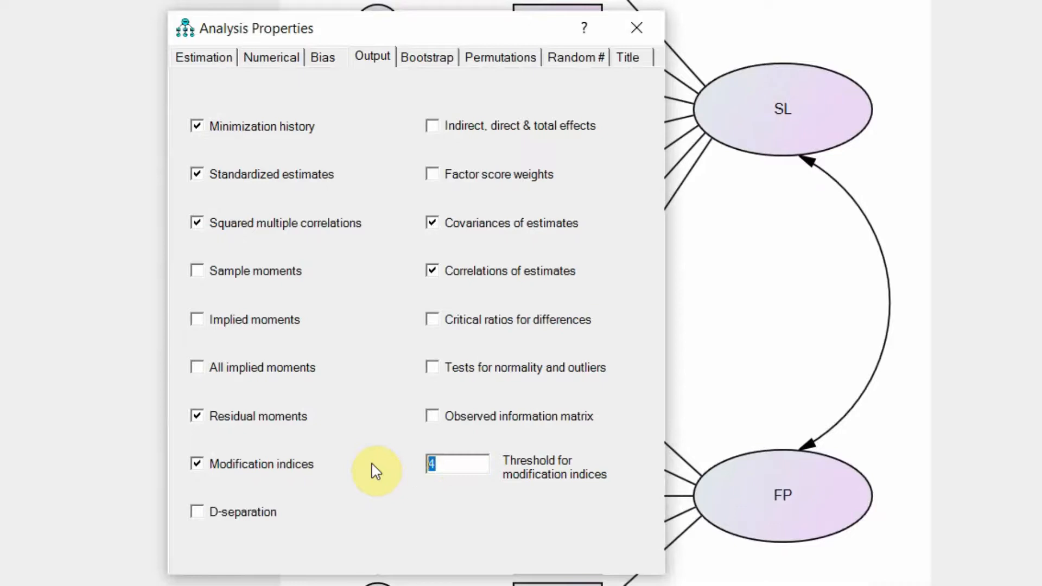
{"action": "type", "text": "10"}
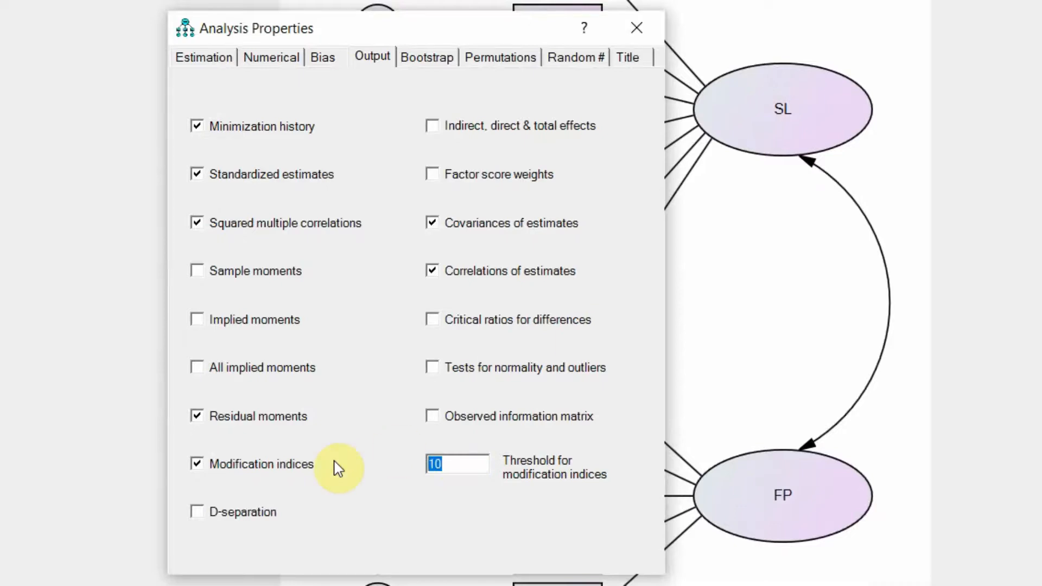
{"action": "type", "text": "4"}
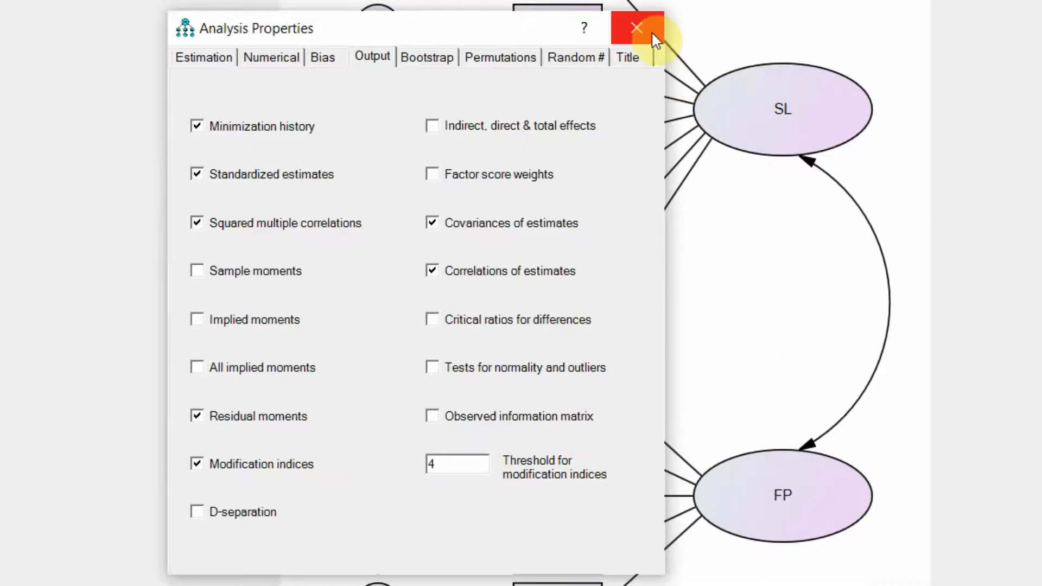
{"action": "left_click", "coordinate": [636, 28]}
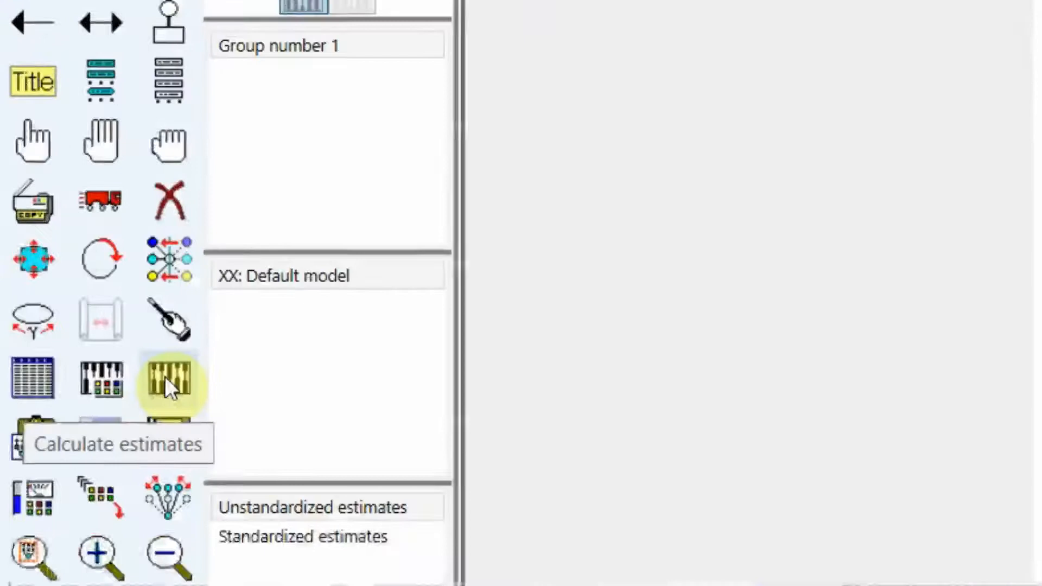
- Calculate estimates, review the modification indices table, and view the model notes (chi-square 373.101, 52 df)
{"action": "left_click", "coordinate": [168, 378]}
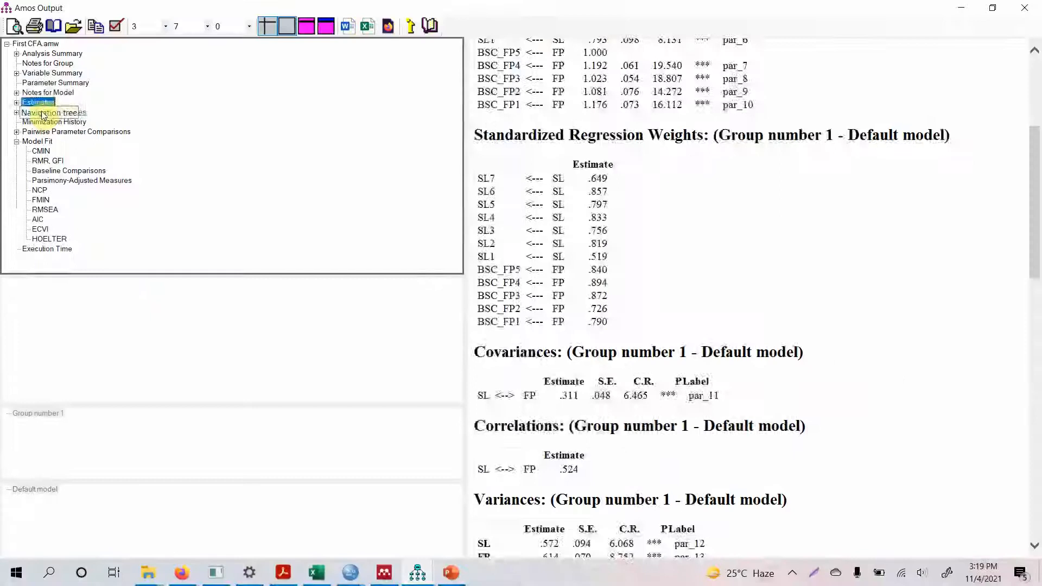
{"action": "left_click", "coordinate": [55, 111]}
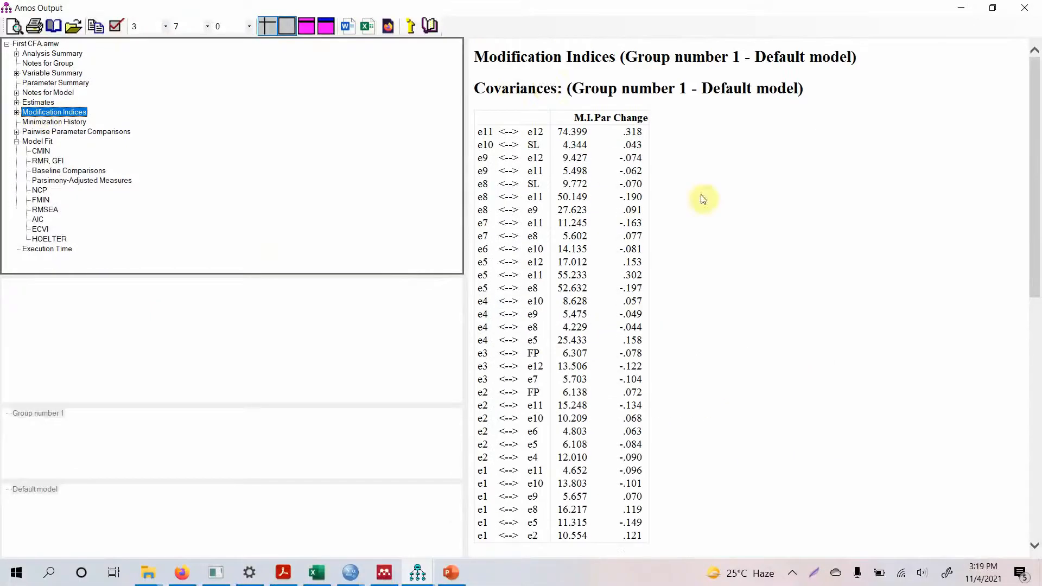
{"action": "scroll", "scroll_direction": "down", "scroll_amount": 3}
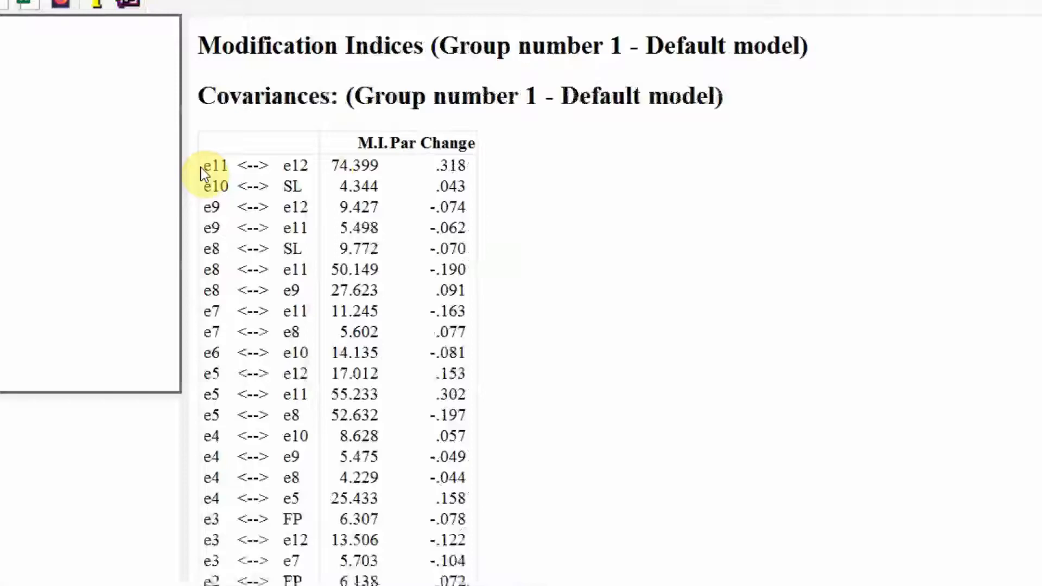
{"action": "left_click", "coordinate": [213, 165]}
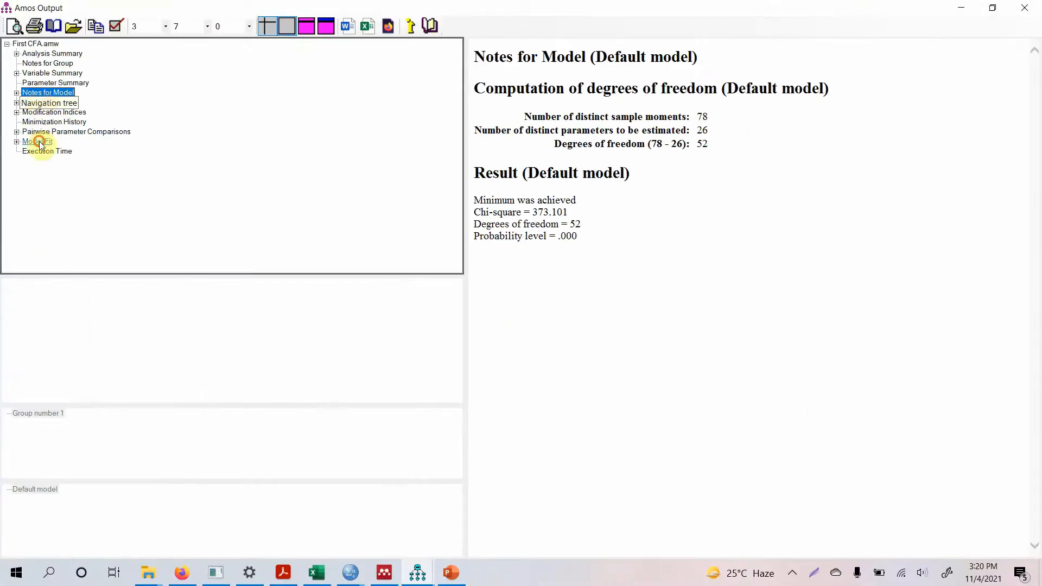
- View the Model Fit summary (CFI .877) and modification indices, then close the Amos Output window
{"action": "left_click", "coordinate": [37, 141]}
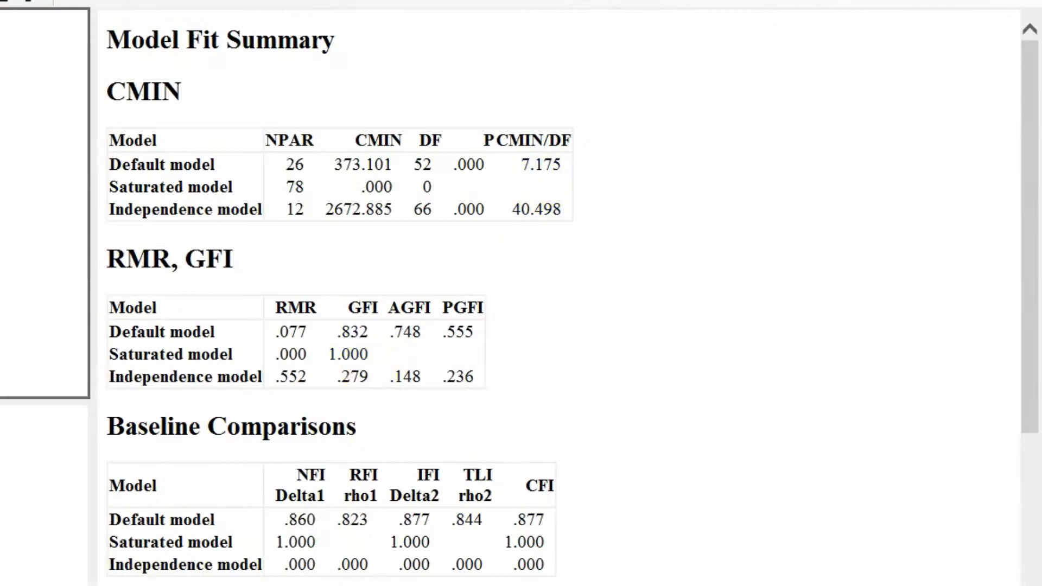
{"action": "left_click", "coordinate": [38, 102]}
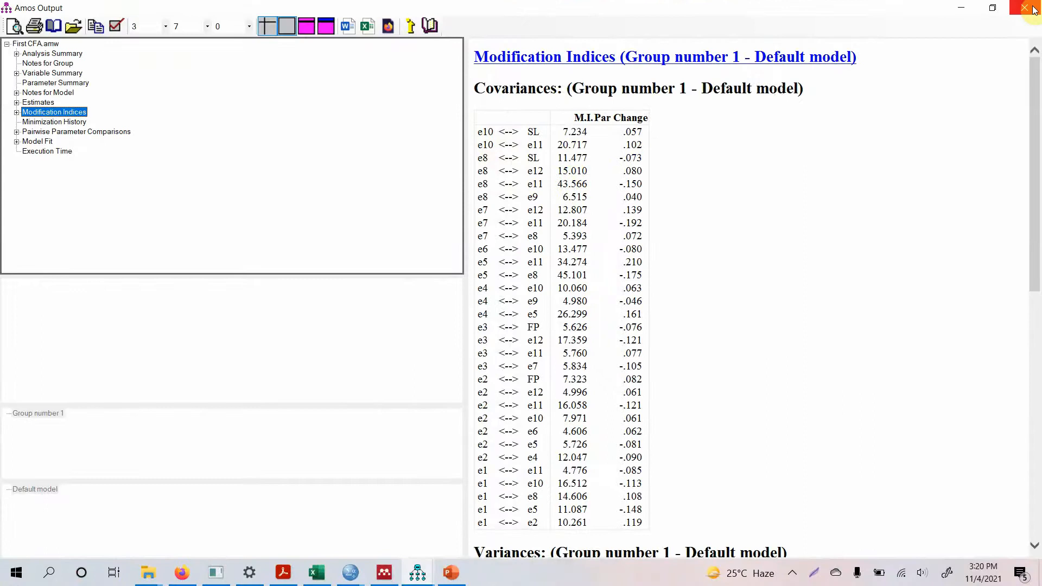
{"action": "left_click", "coordinate": [1024, 7]}
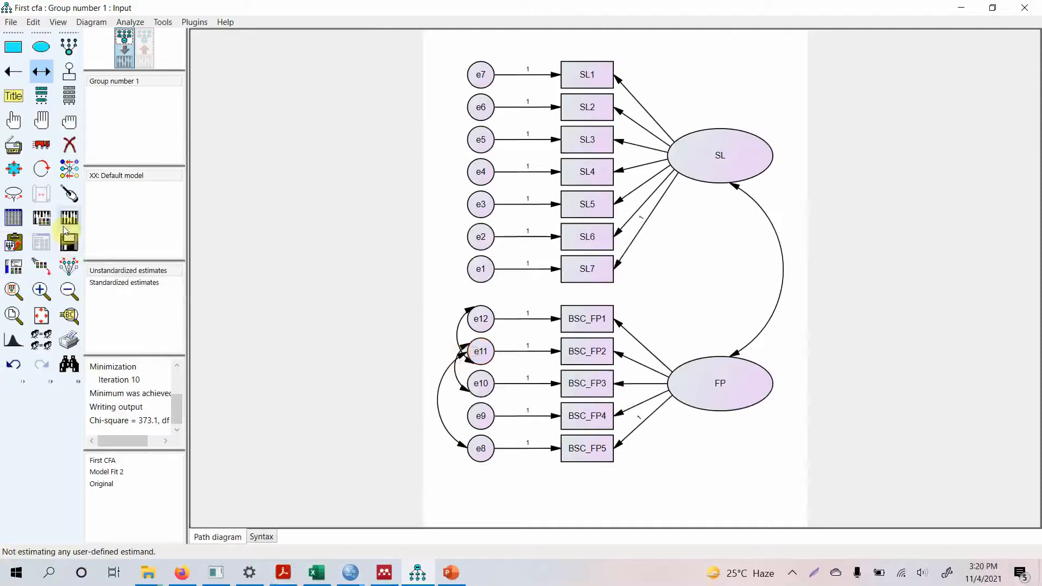
- Draw a covariance between error terms e5 and e4 on the path diagram
{"action": "left_click", "coordinate": [68, 238]}
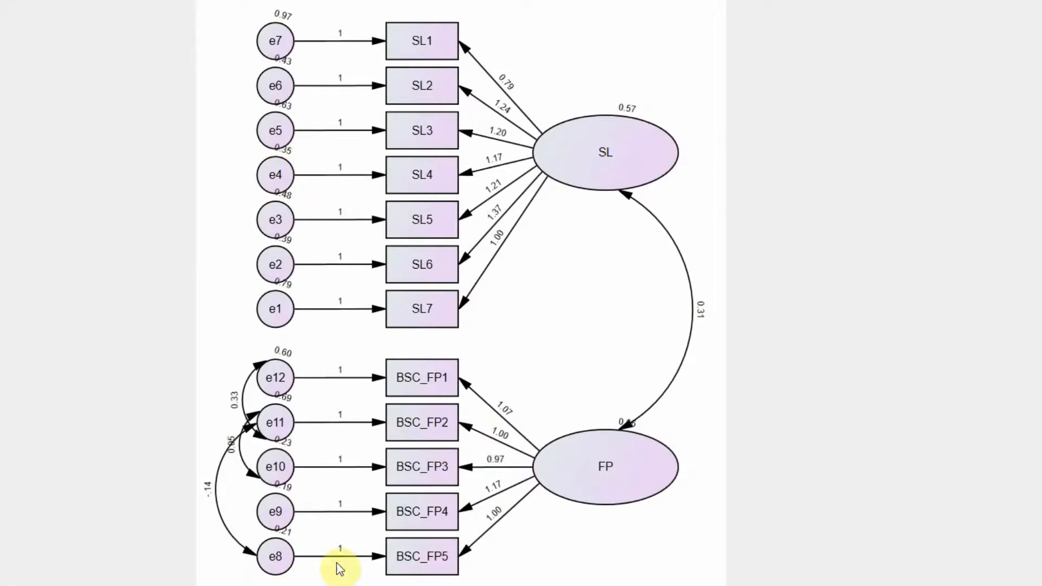
{"action": "mouse_move", "coordinate": [20, 126]}
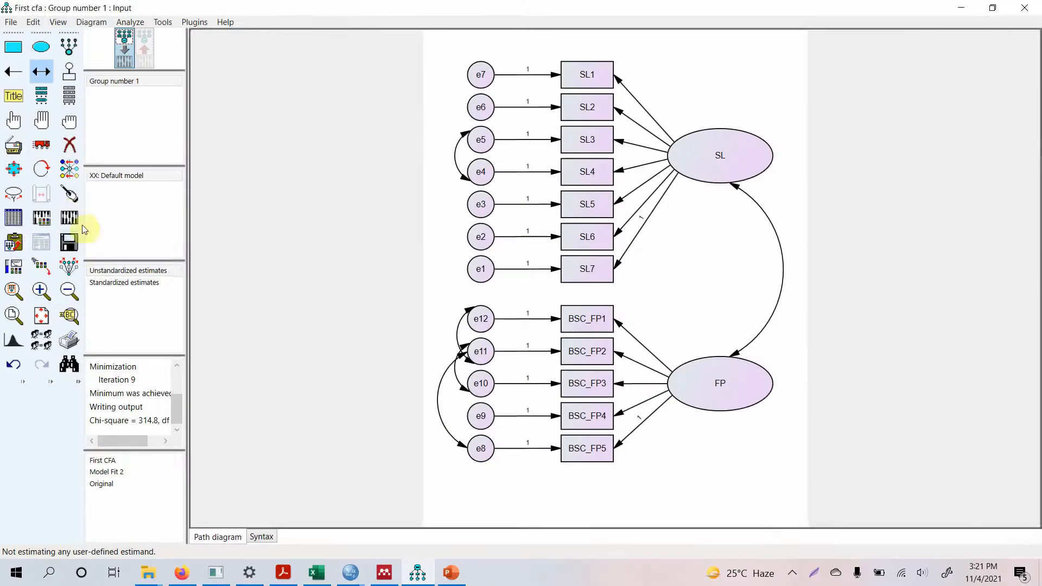
- Review the re-estimated model fit (chi-square 284.748, CFI .910) and the new modification indices
{"action": "left_click", "coordinate": [41, 241]}
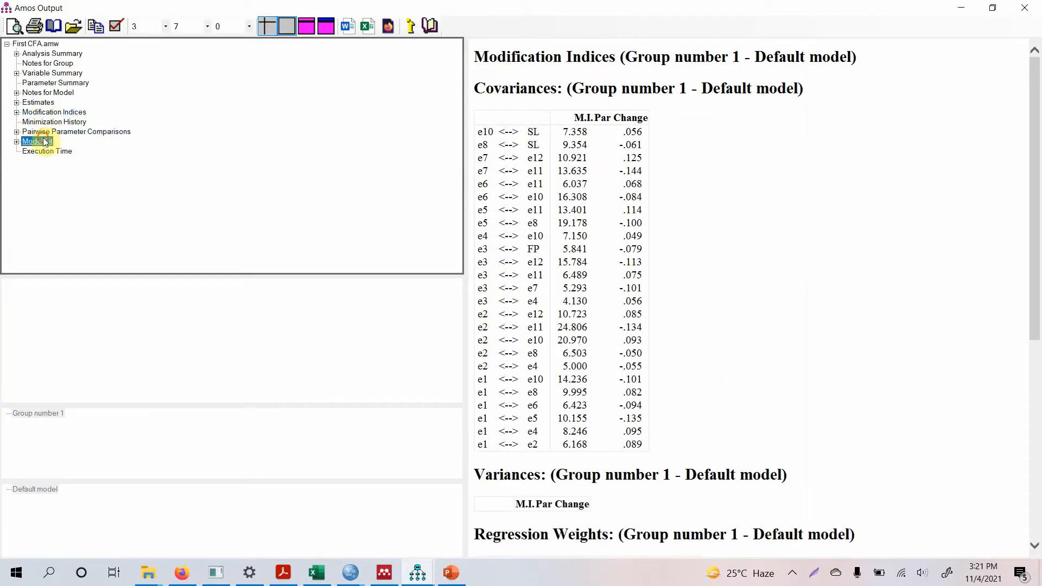
{"action": "left_click", "coordinate": [38, 141]}
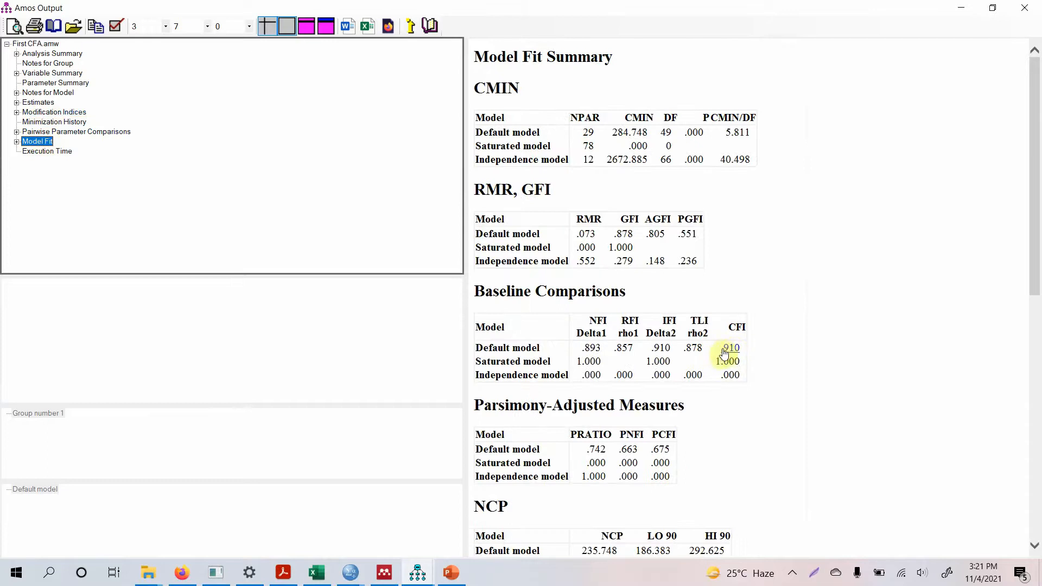
{"action": "left_click", "coordinate": [54, 111]}
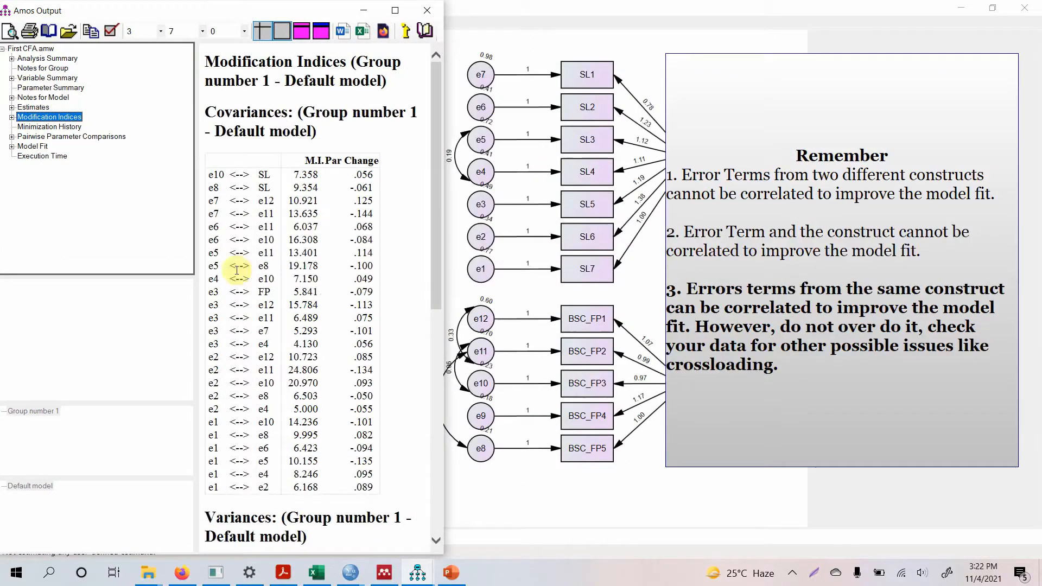
{"action": "mouse_move", "coordinate": [286, 260]}
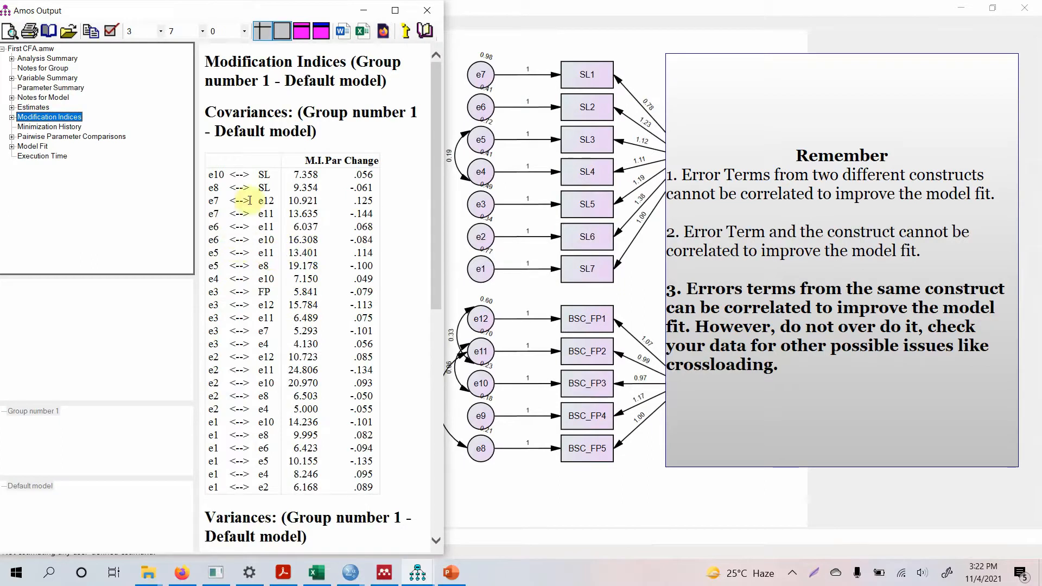
{"action": "mouse_move", "coordinate": [246, 383]}
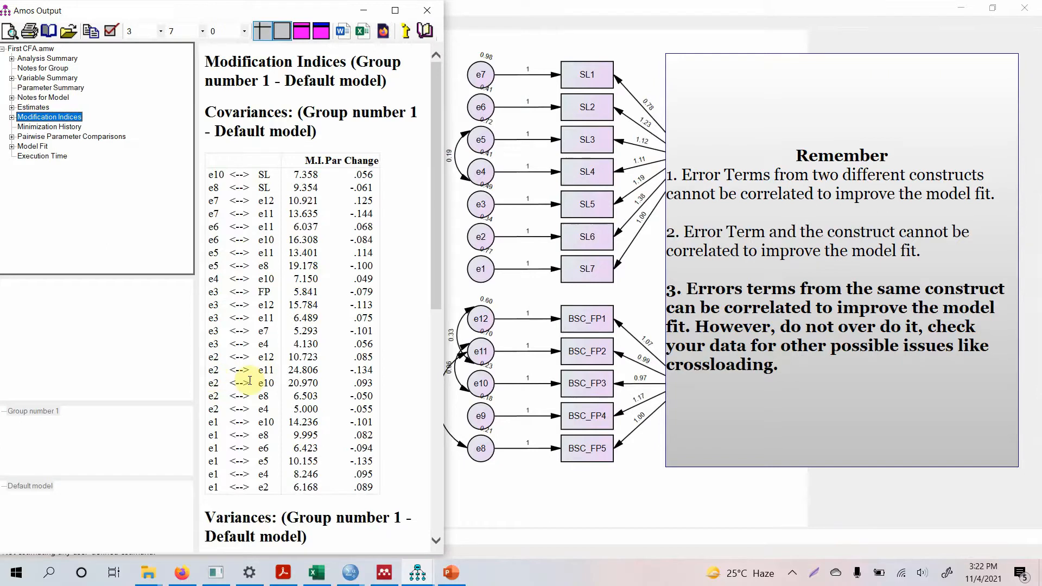
{"action": "mouse_move", "coordinate": [220, 497]}
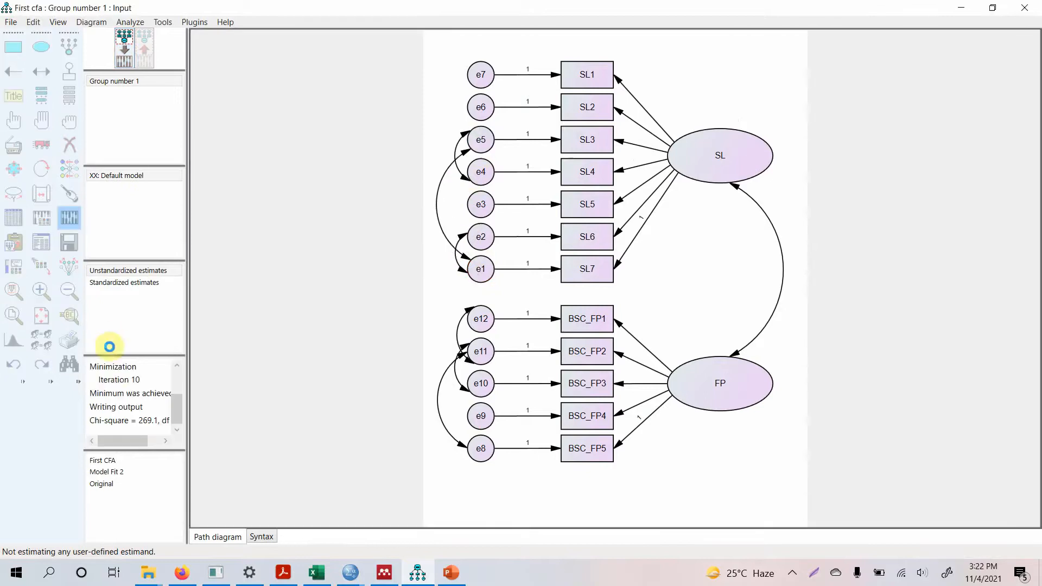
- Show estimates on the diagram and check model fit for the model with e1, e2, e5 covariances (chi-square 269.081)
{"action": "left_click", "coordinate": [40, 240]}
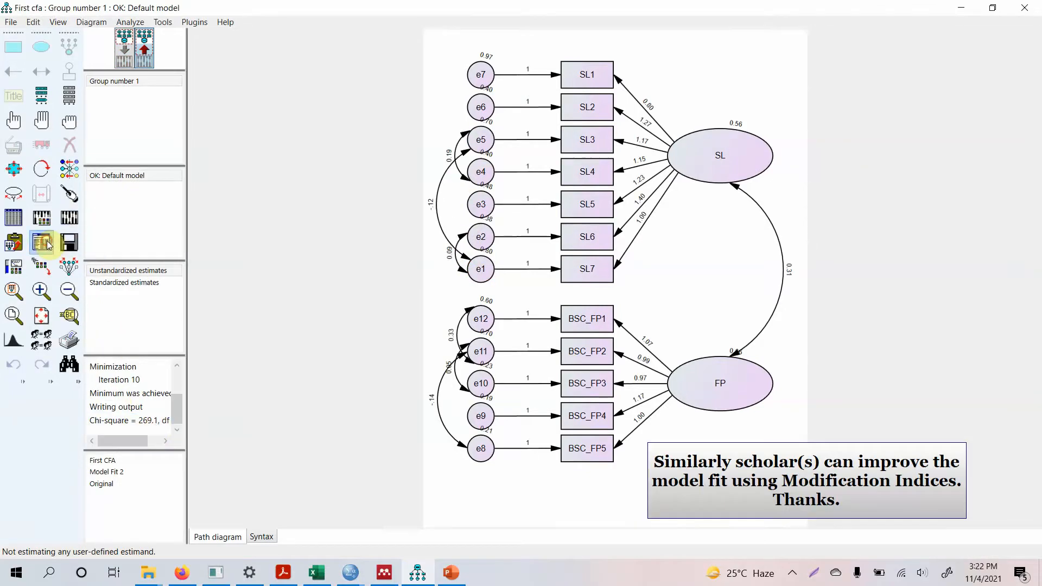
{"action": "left_click", "coordinate": [41, 242]}
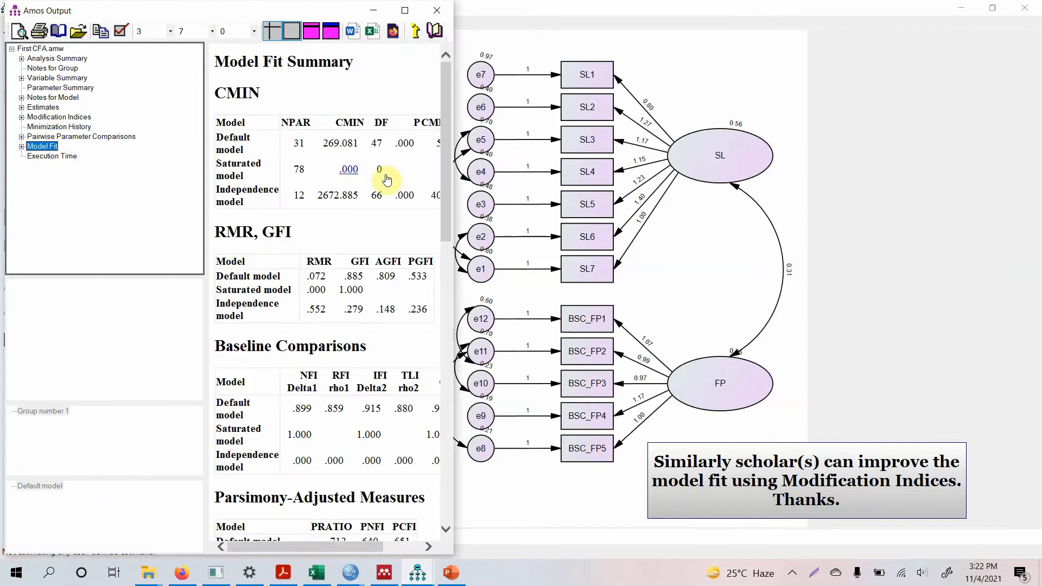